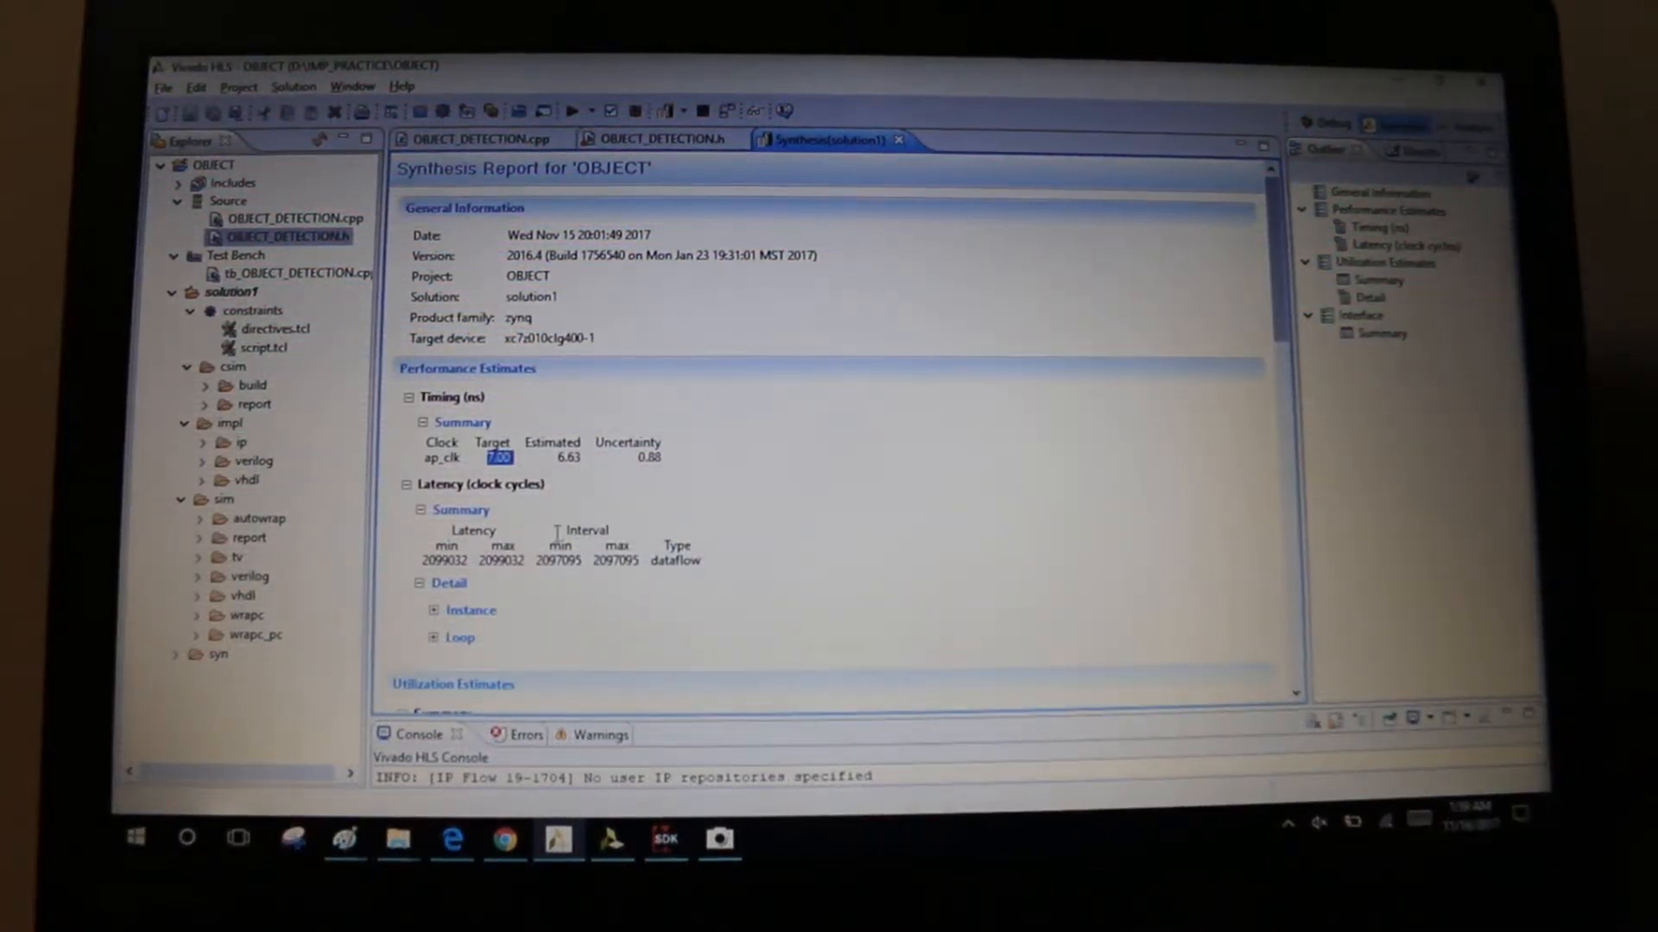
mouse_move(503, 580)
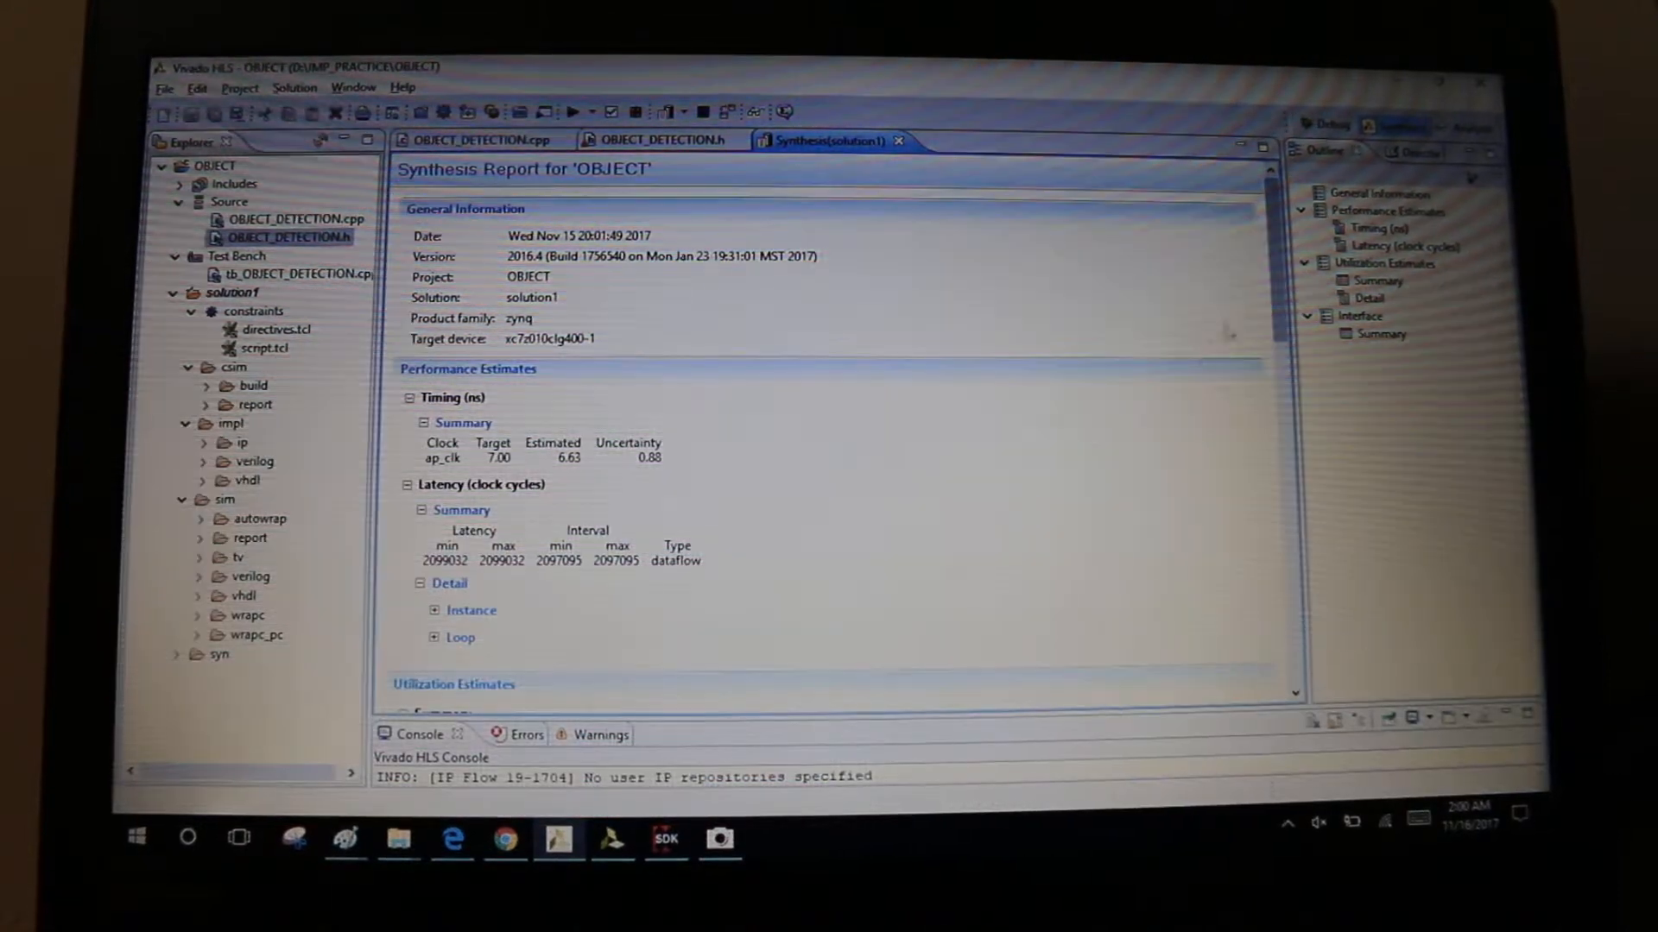
- Review the utilization estimates (40 BRAM, 26 DSP, 10342 FF, 12436 LUT), then switch to the hdmi_in SDK project
scroll("down", 3)
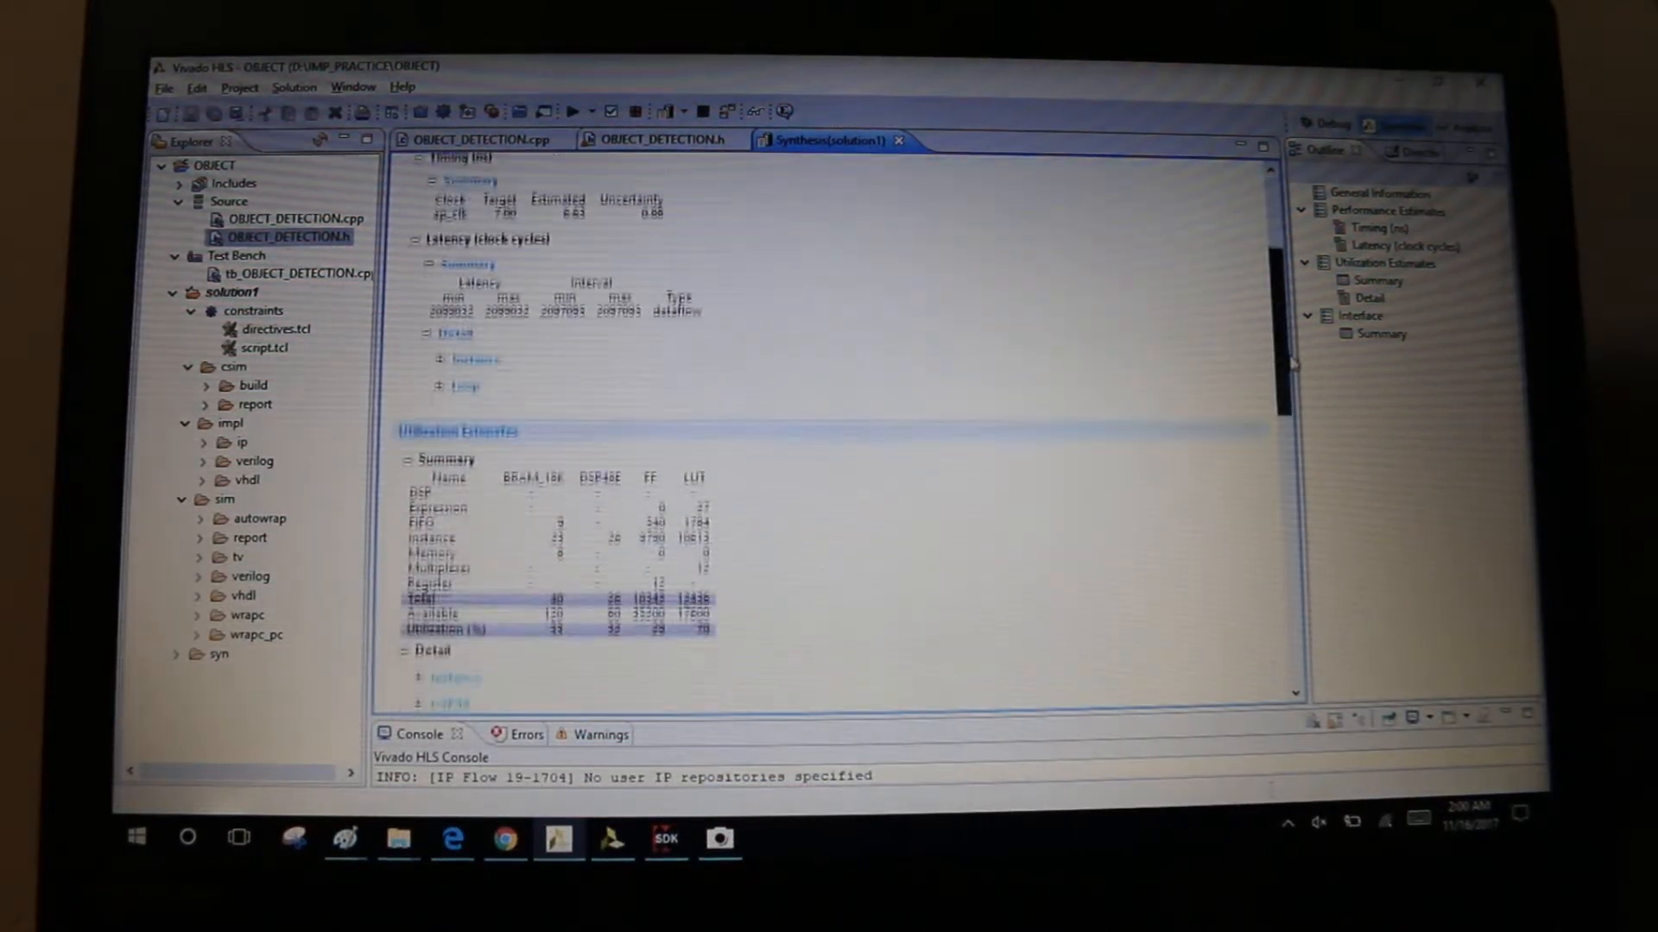
scroll("down", 3)
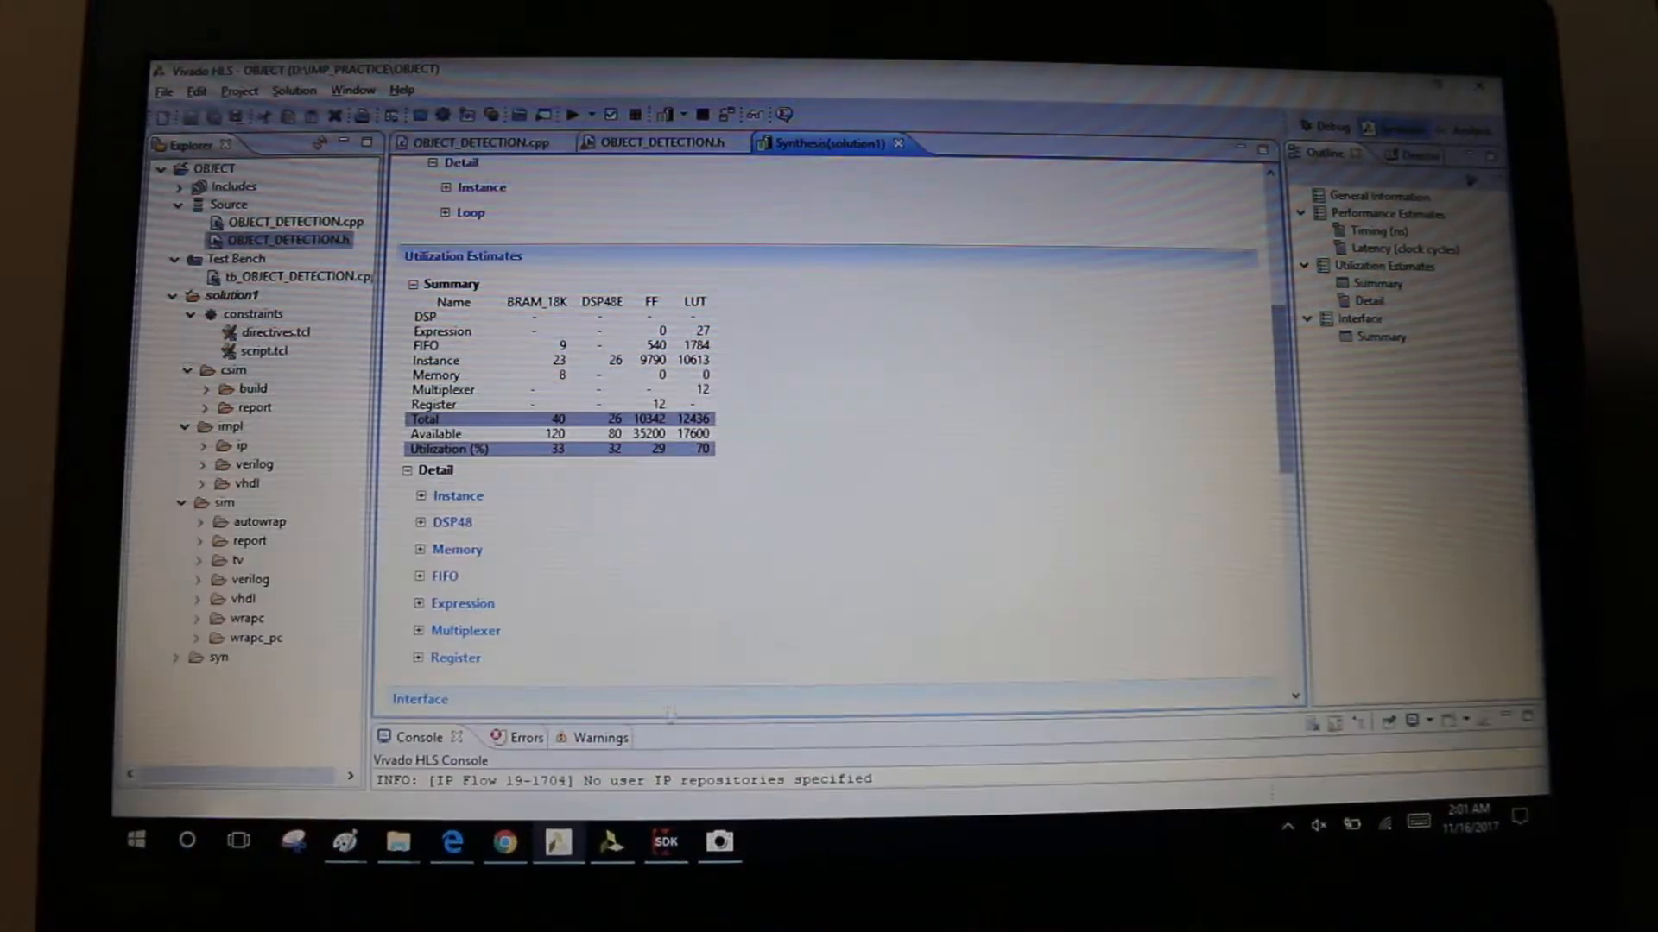
left_click(663, 841)
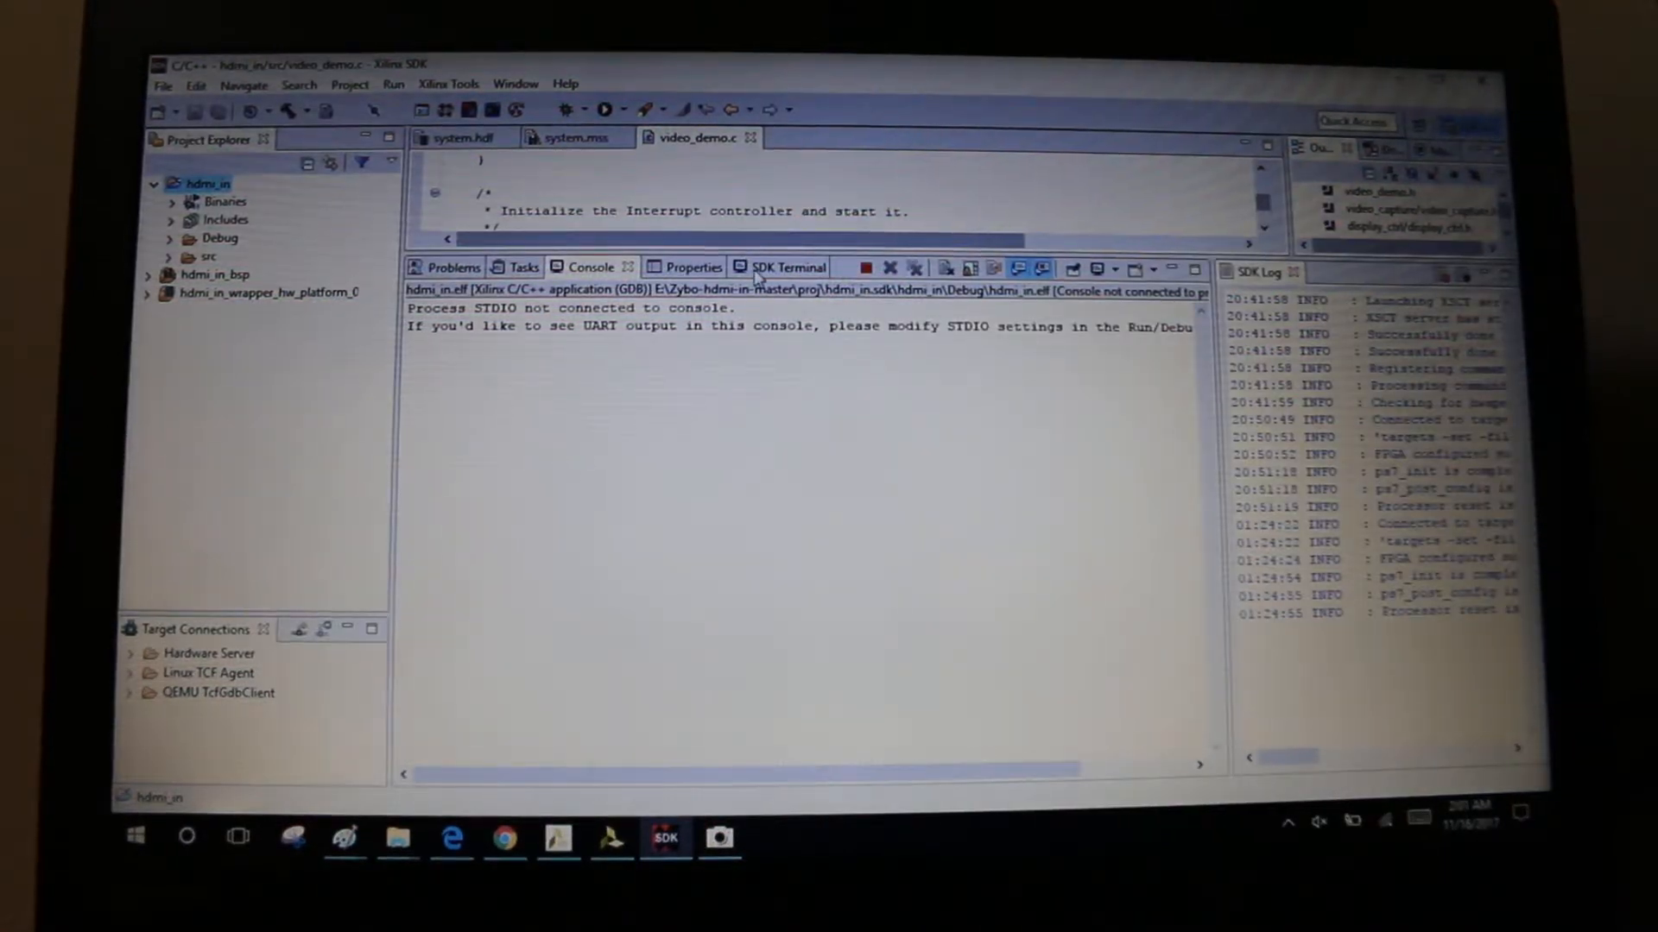
- Show the full hdmi_in utilization summary in Vivado: LUT 86%, FF 70%, BRAM 57%, DSP 33%
left_click(784, 266)
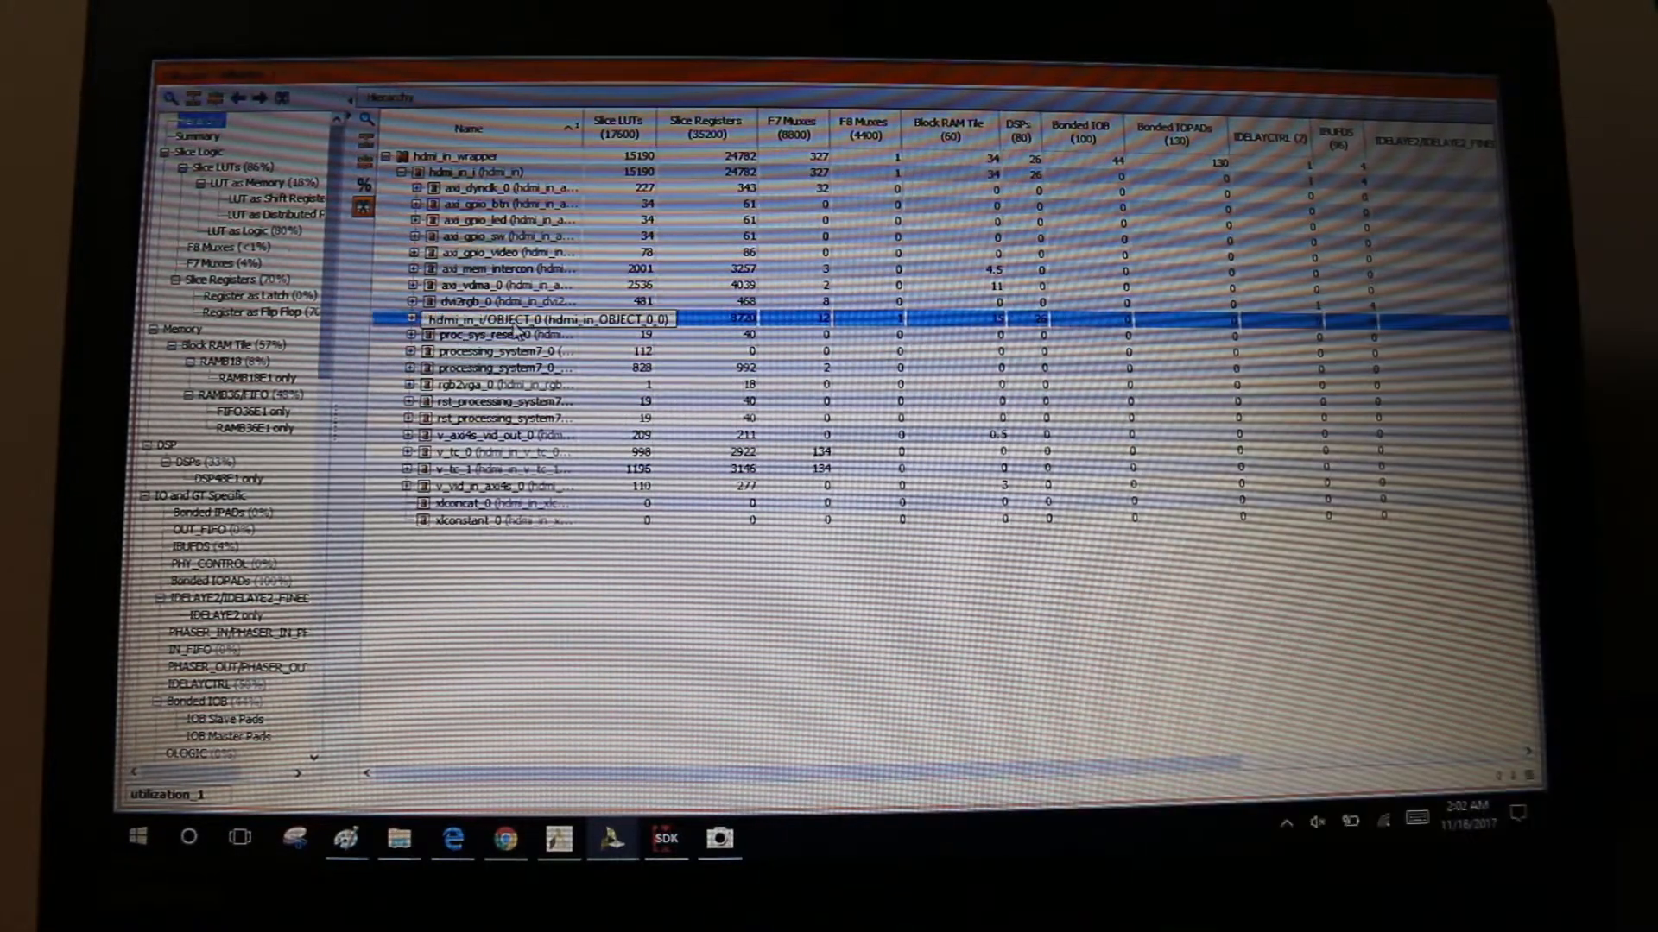
left_click(200, 120)
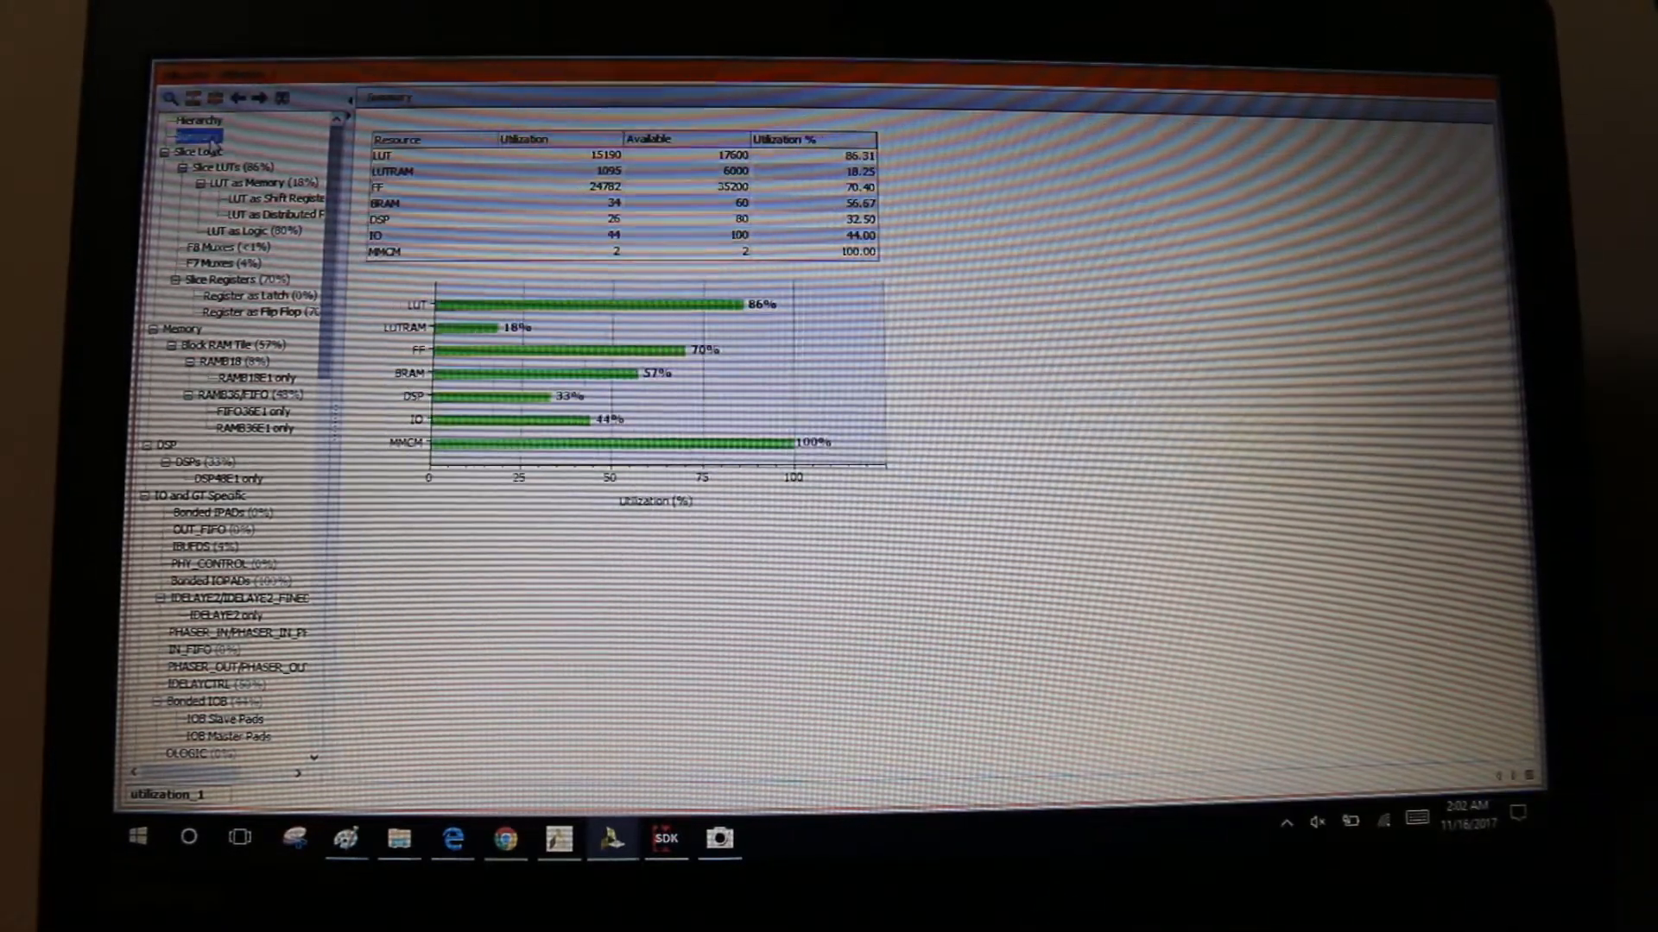